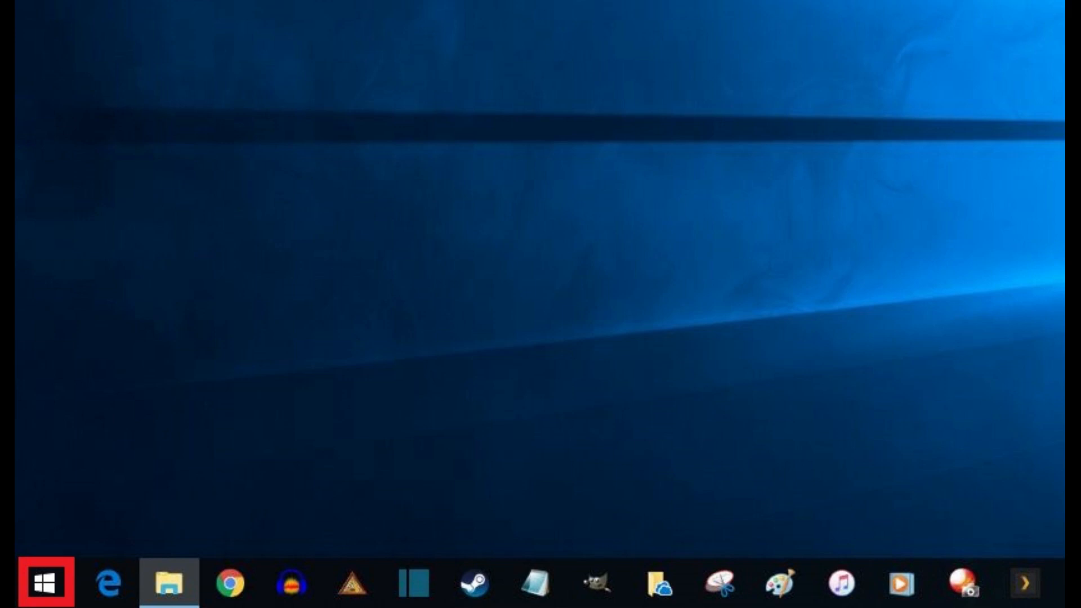
- Launch Windows Settings from the Start button's power user menu
right_click(28, 587)
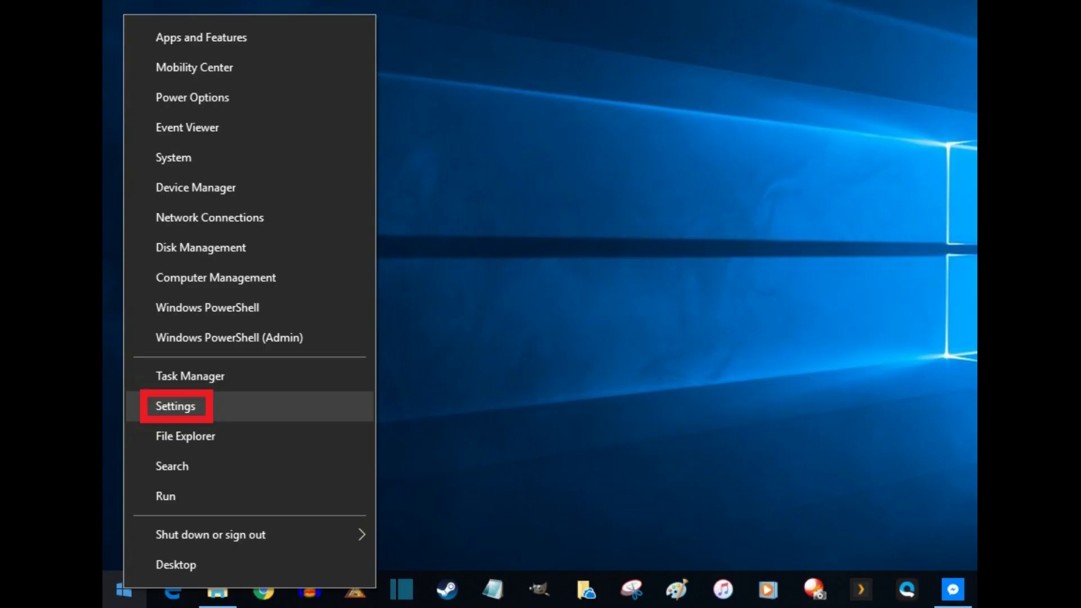
click(175, 406)
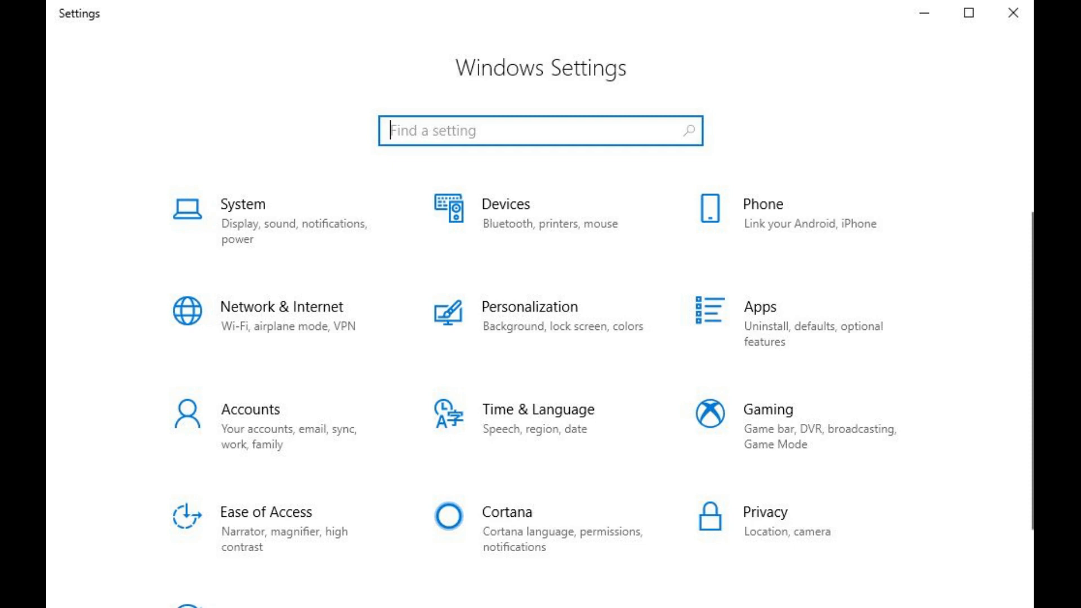
- Go to the Privacy category from the Settings home page
click(764, 513)
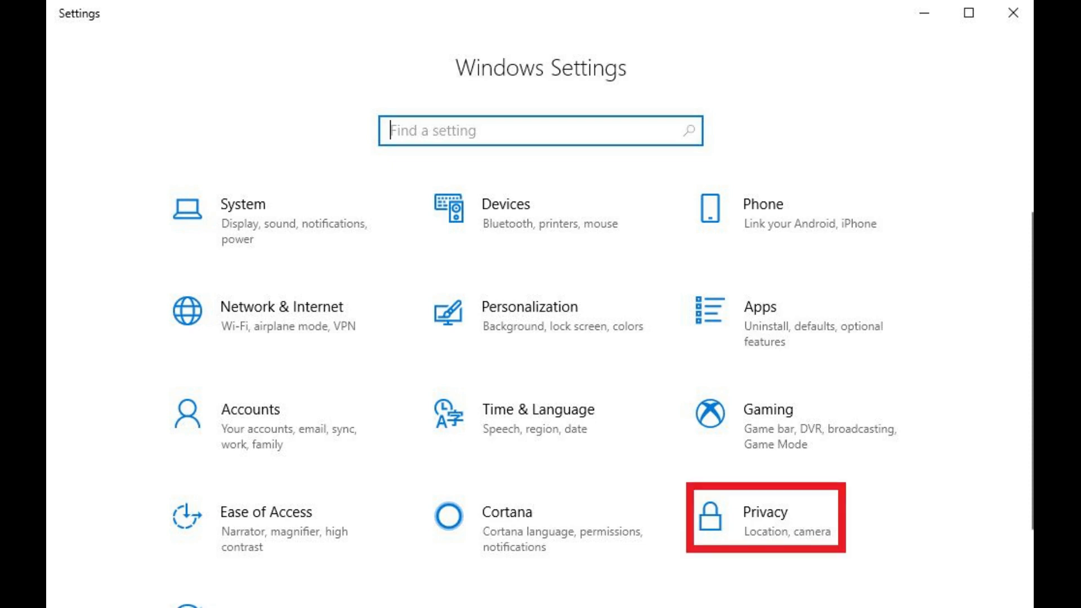
click(763, 516)
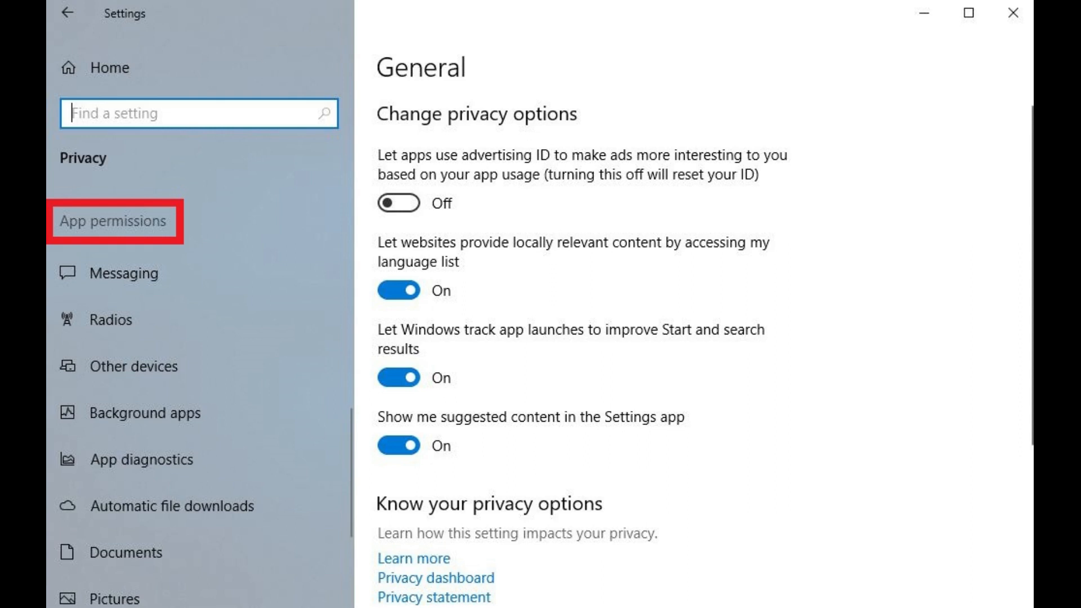
- Select Background apps under App permissions in the Privacy sidebar
click(142, 412)
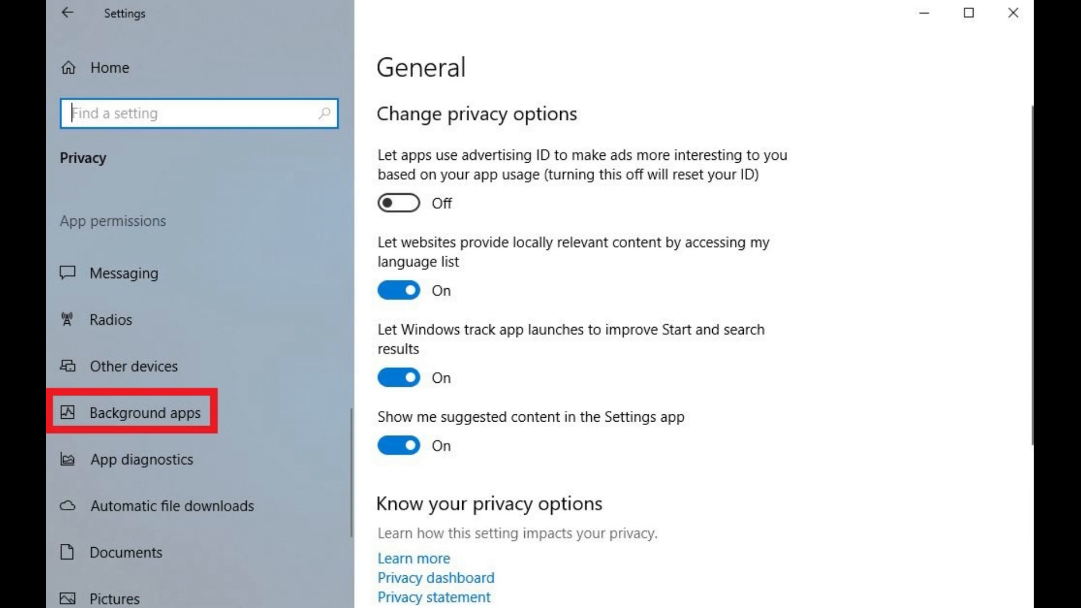
click(142, 411)
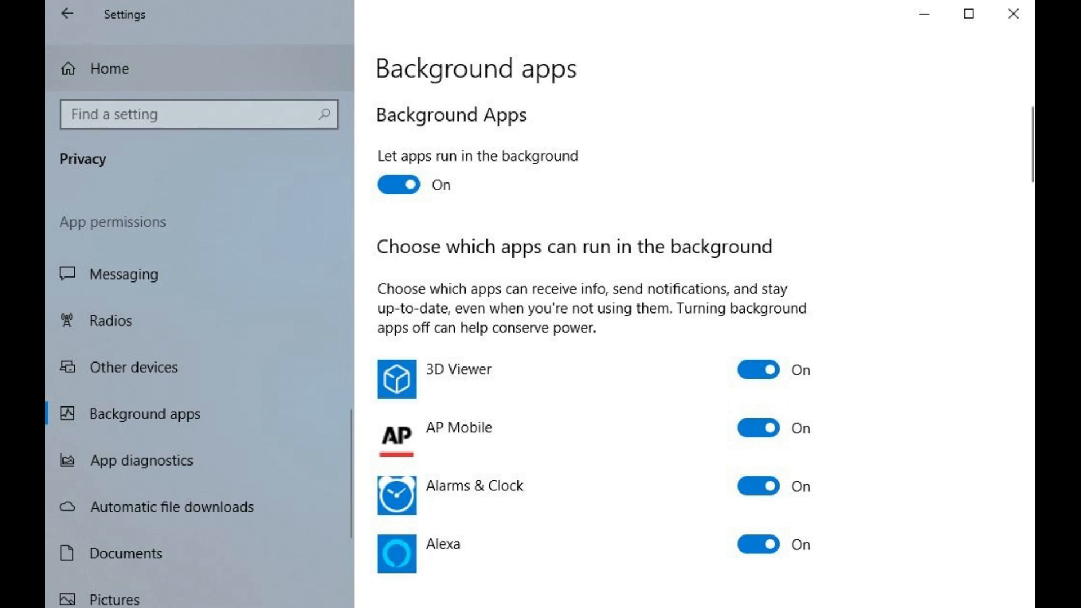
- Turn the Skype background-app toggle Off, leaving the other apps on
scroll(down, 3)
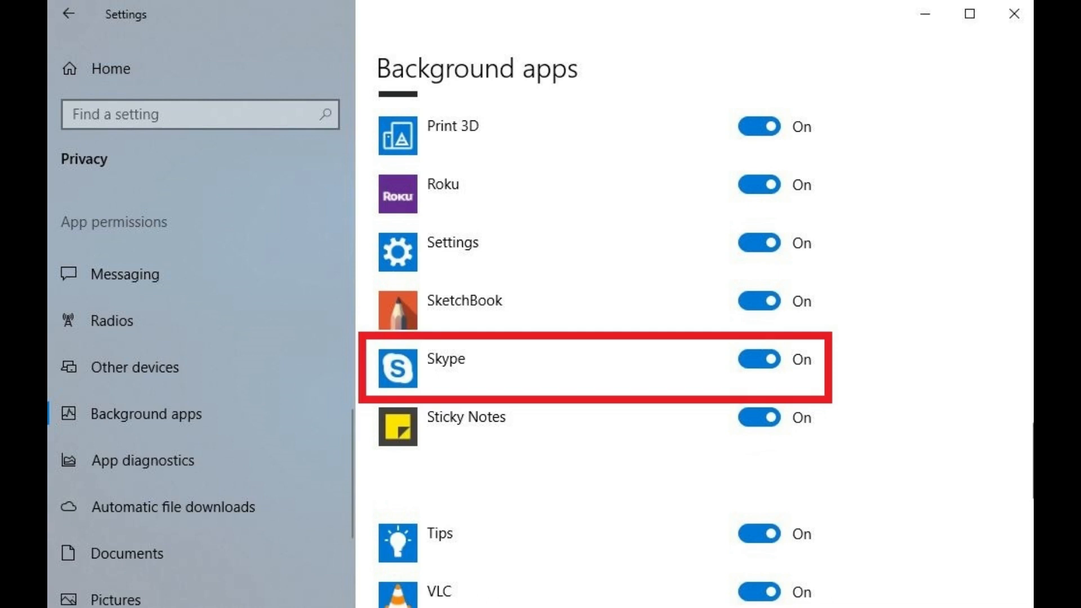
click(758, 359)
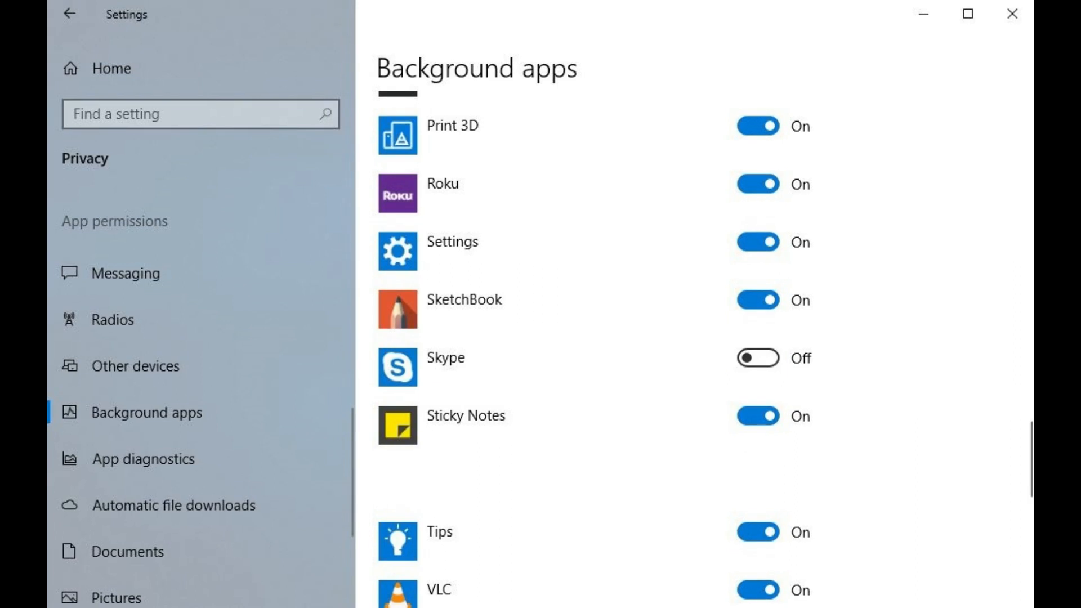